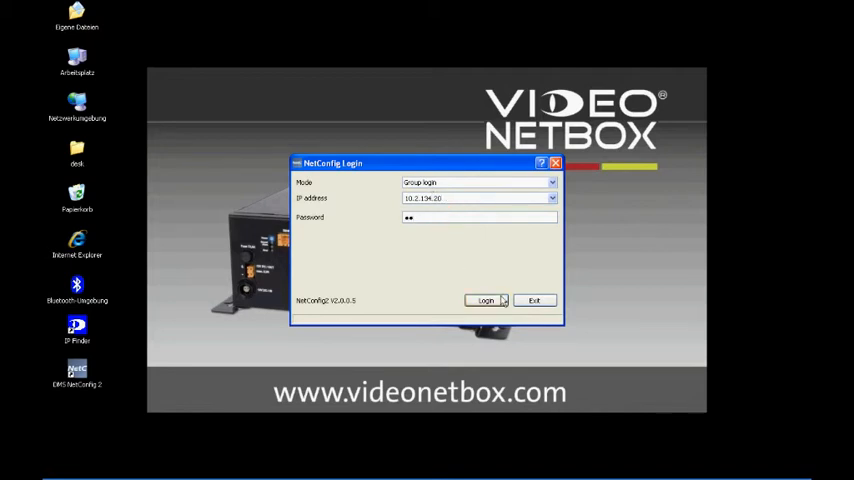
Step: Log in to the recorder at the entered IP address with the password
left_click(484, 300)
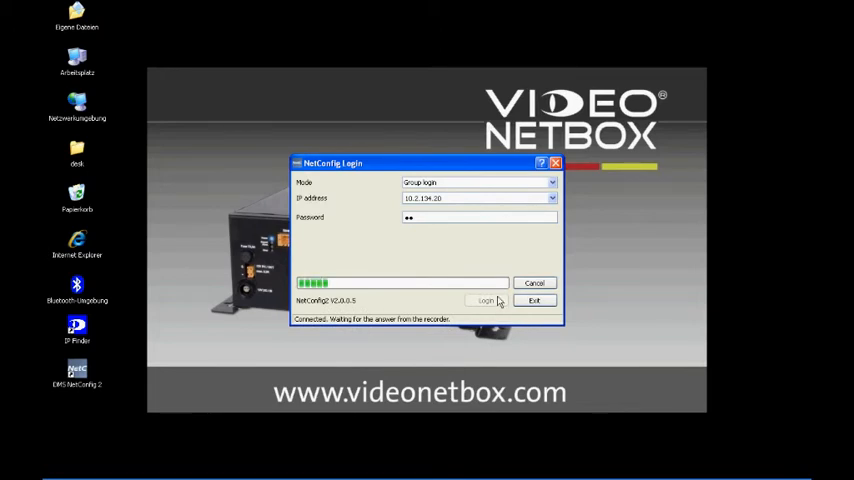
left_click(486, 300)
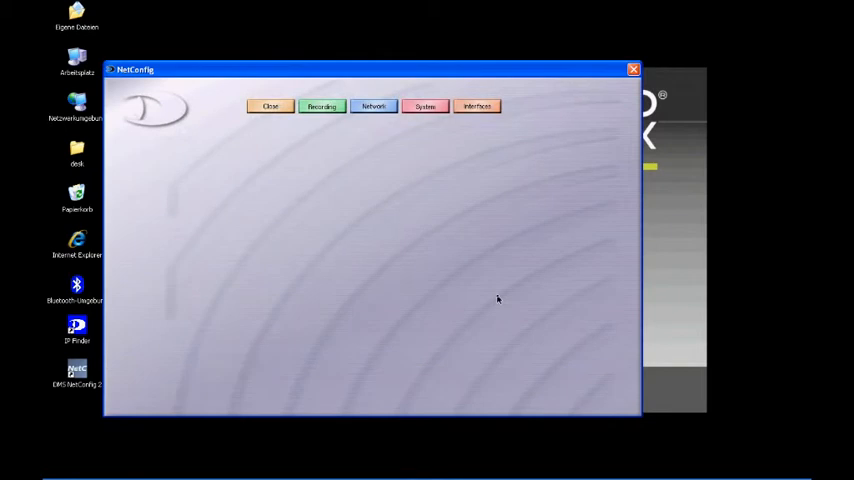
mouse_move(320, 136)
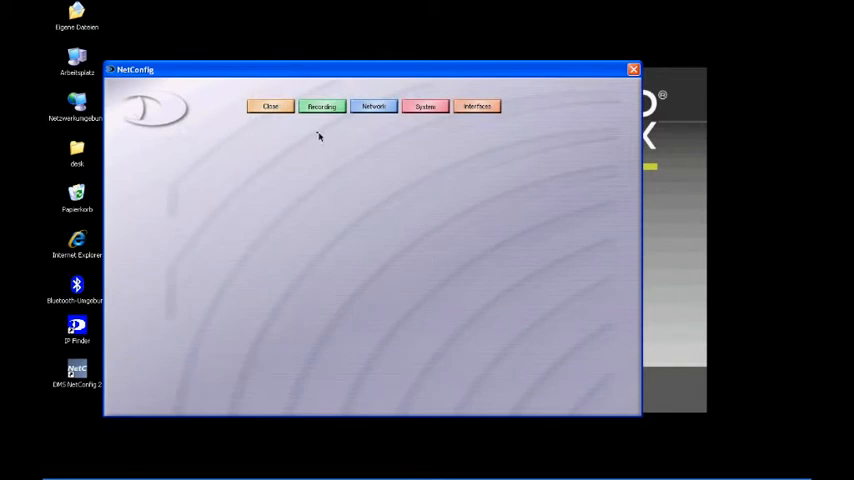
Step: Go into Recording, then Camera Tracks, and bring up Camera Setup for a track
left_click(320, 106)
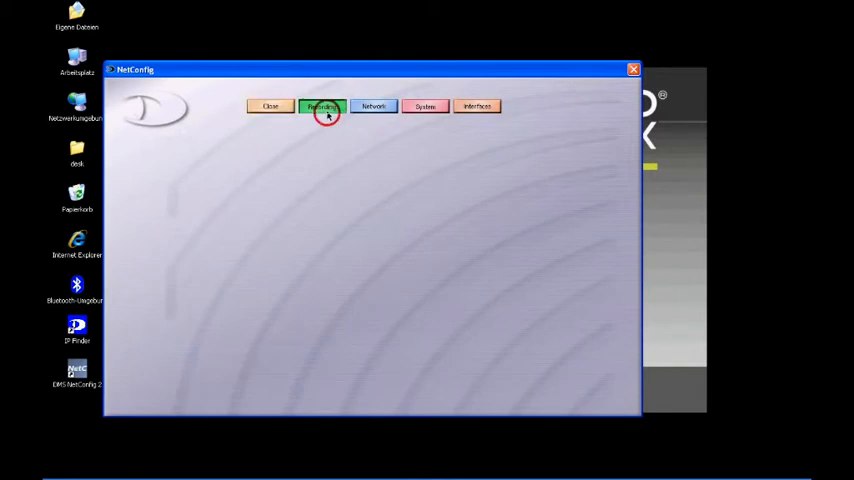
left_click(320, 108)
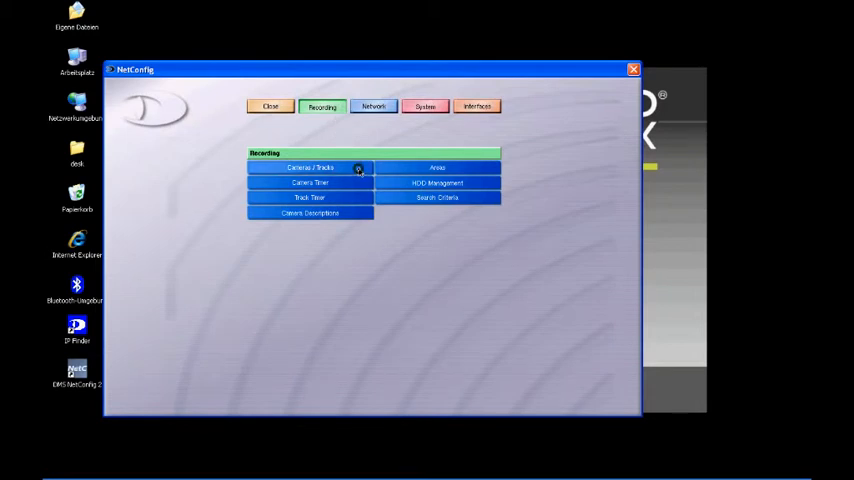
left_click(310, 168)
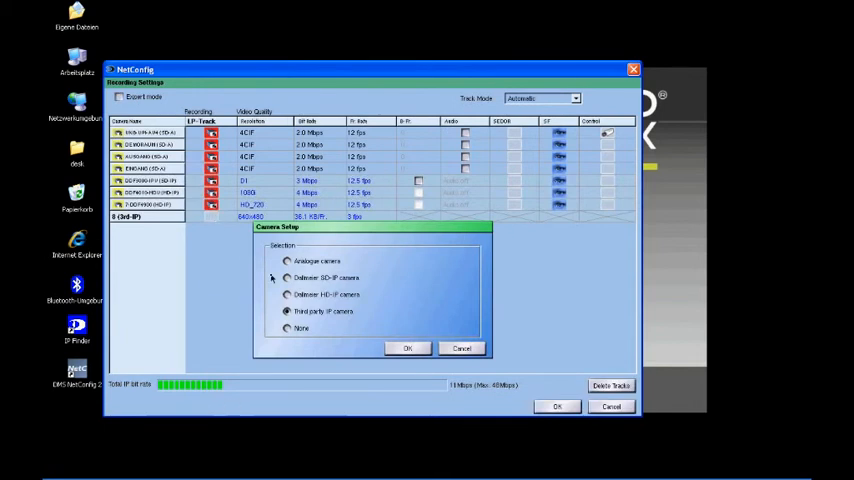
mouse_move(316, 270)
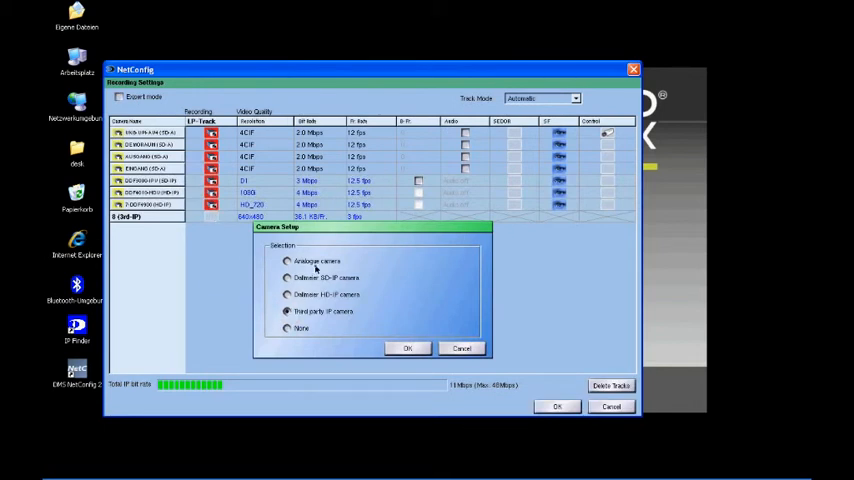
Step: Choose Third-party IP camera as the track's camera type and confirm with OK
left_click(408, 348)
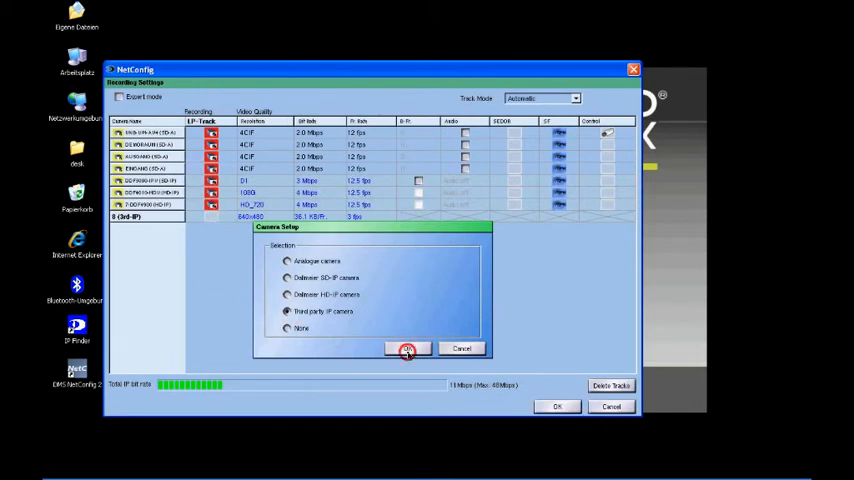
left_click(408, 348)
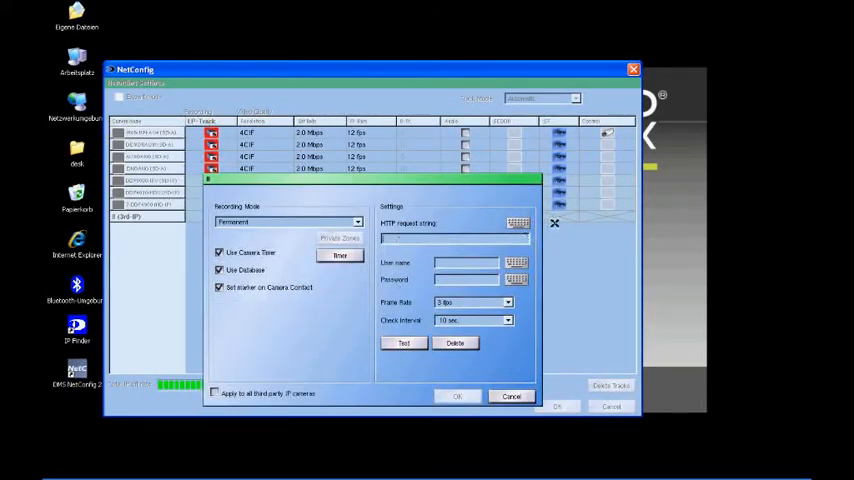
Step: Enter the camera's HTTP request string and 'root' as the user name
type("http://10.2.135.225/jpg/image.jpg")
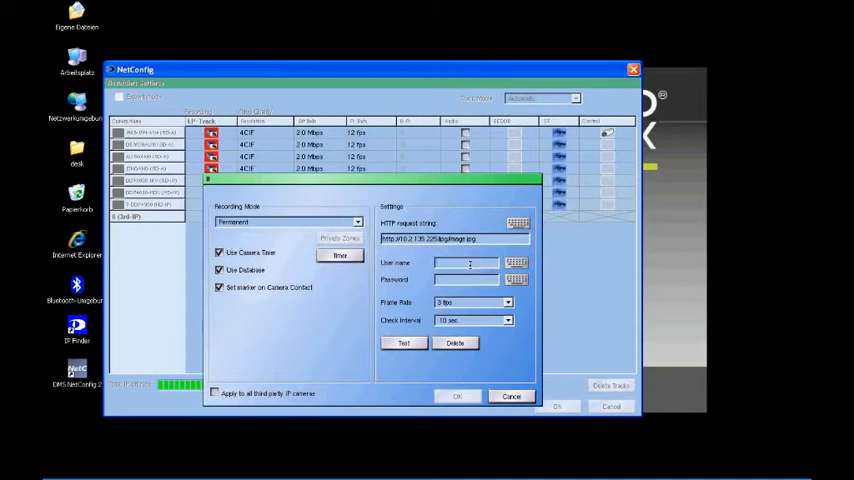
type("root")
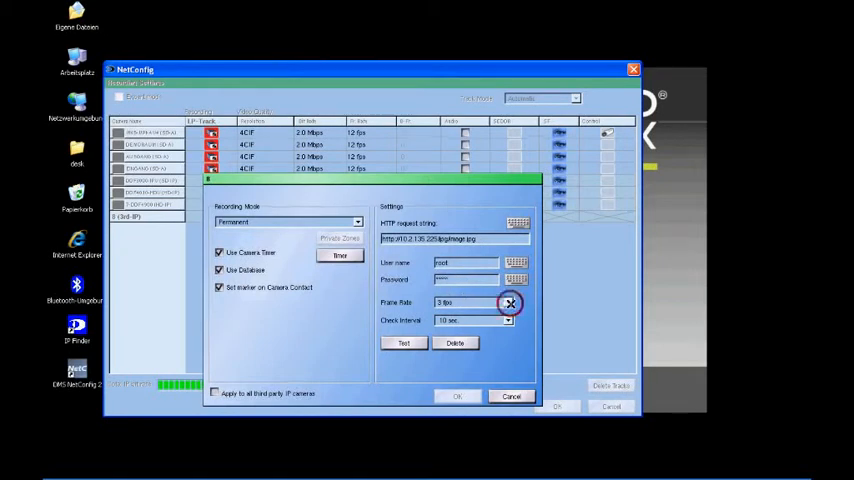
Step: Pick a frame rate from the dropdown and run Test to fetch a JPEG preview from the camera
left_click(508, 302)
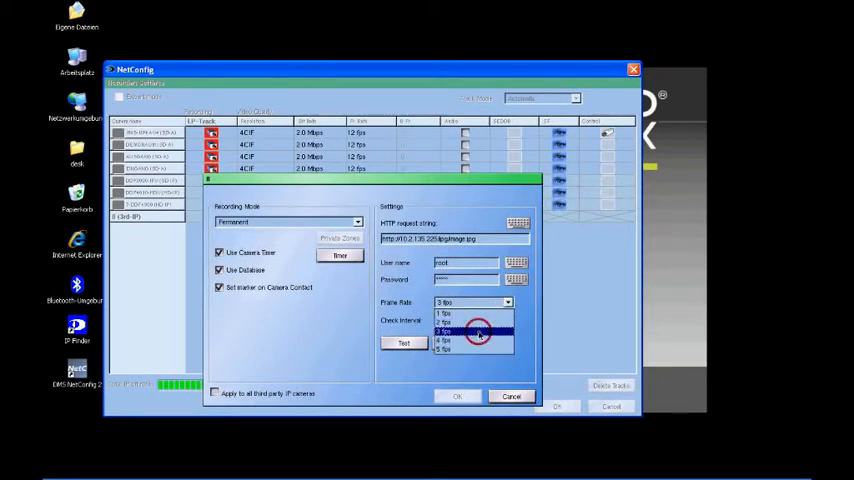
left_click(478, 332)
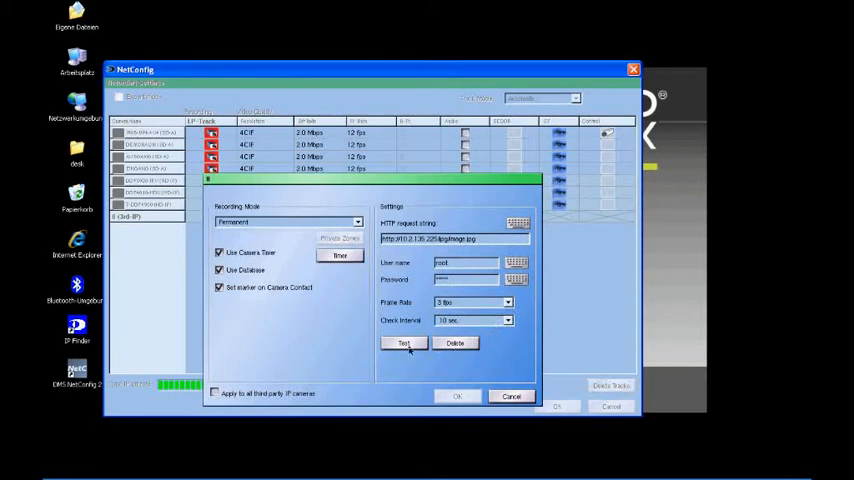
left_click(404, 344)
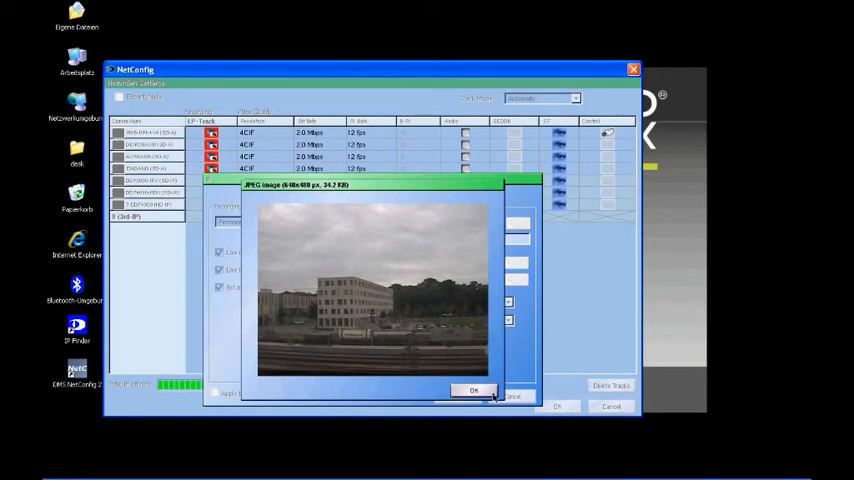
left_click(474, 390)
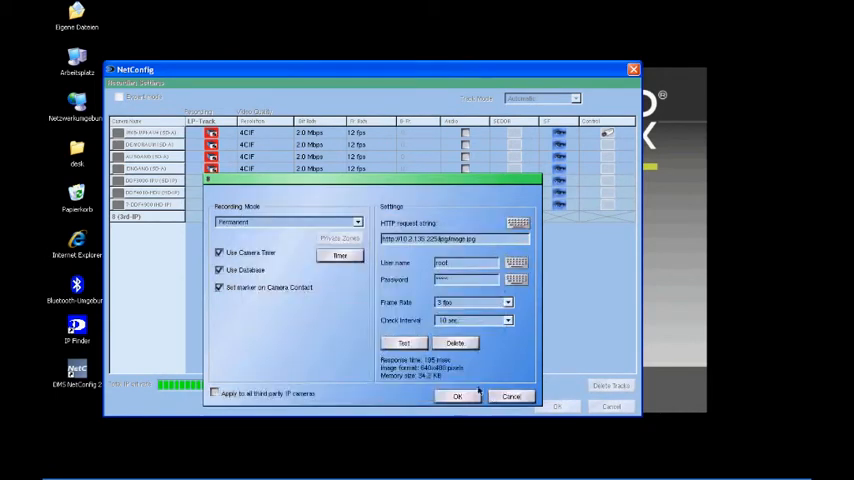
Step: Accept the camera settings, save Recording Settings and close NetConfig back to the login screen
left_click(456, 396)
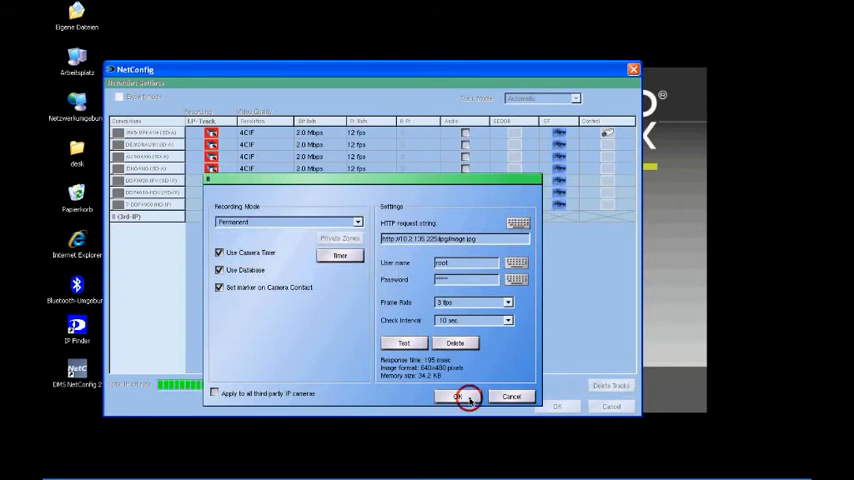
left_click(460, 396)
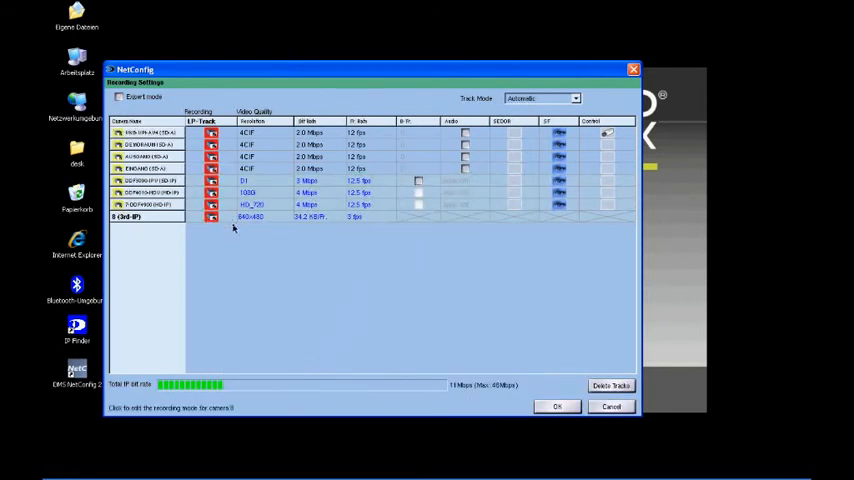
mouse_move(312, 228)
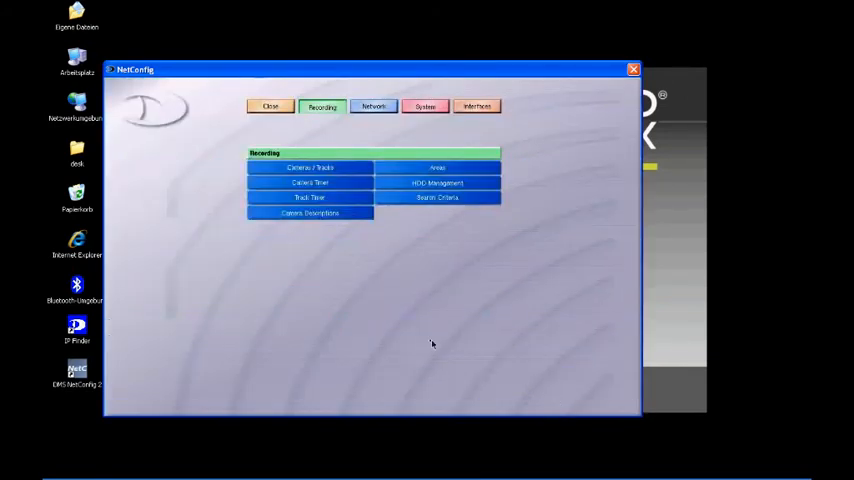
left_click(270, 108)
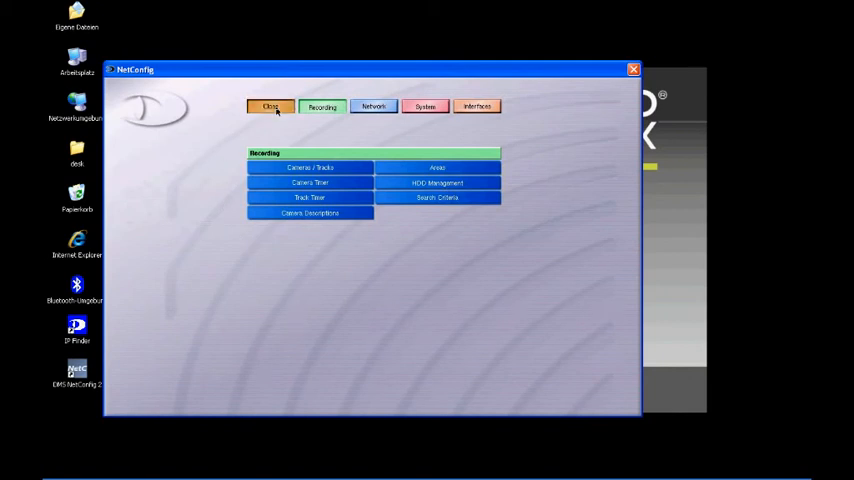
left_click(268, 106)
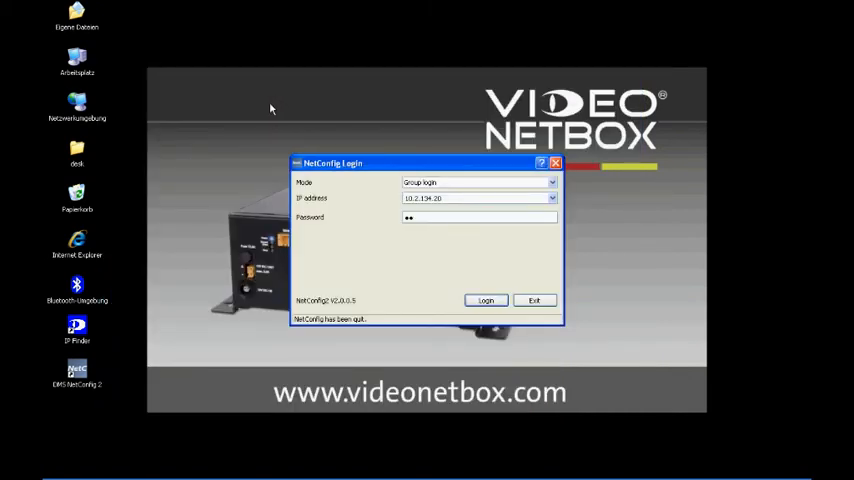